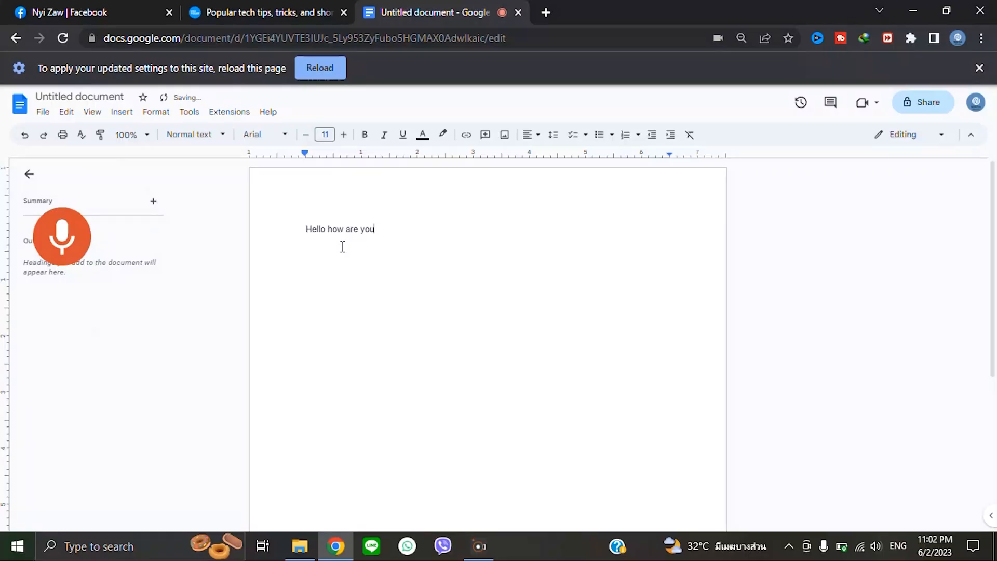
Add a question mark so the dictated line reads "Hello how are you?".
text(?)
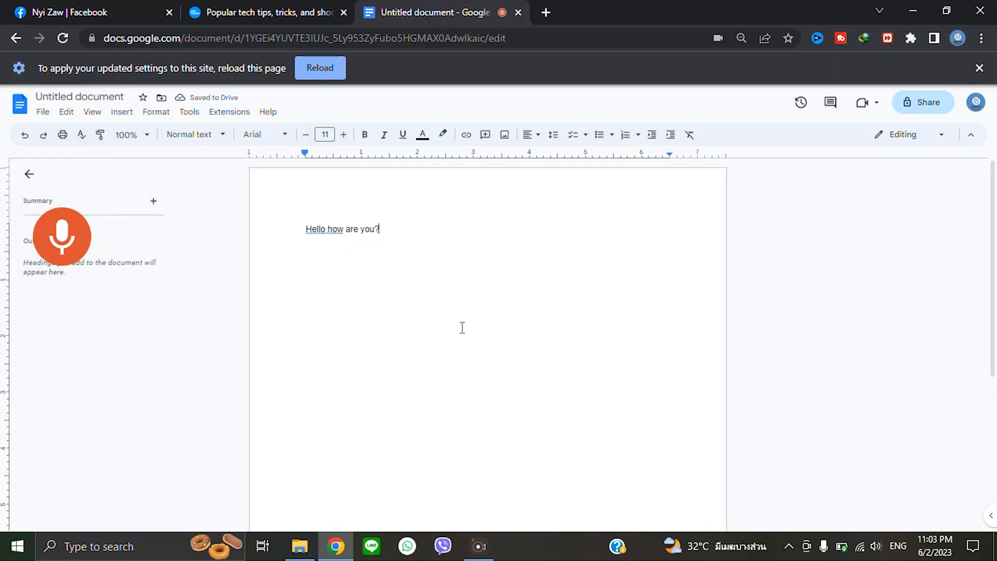
click(479, 546)
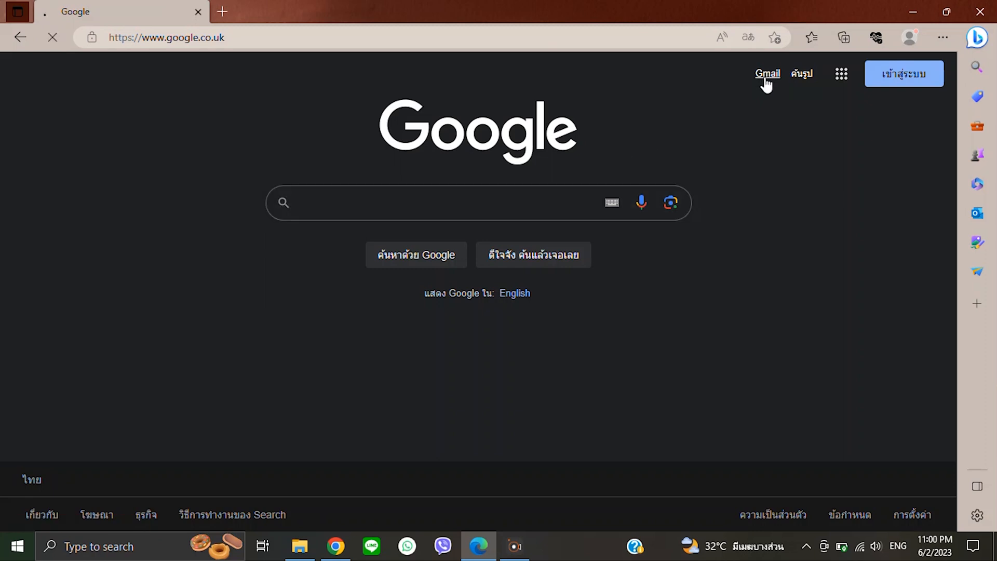
Go to Gmail from the Google homepage and start signing in.
click(767, 73)
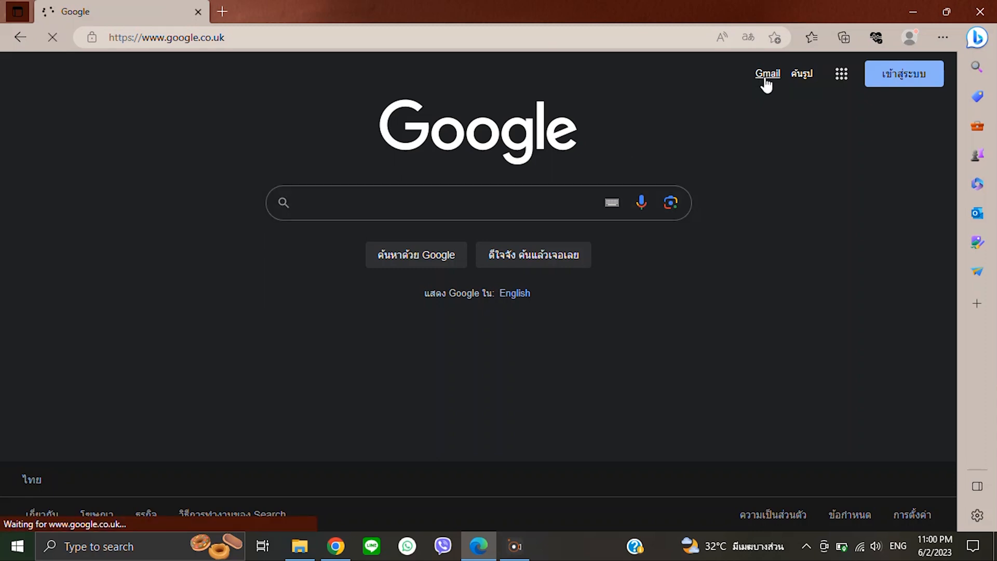
click(767, 73)
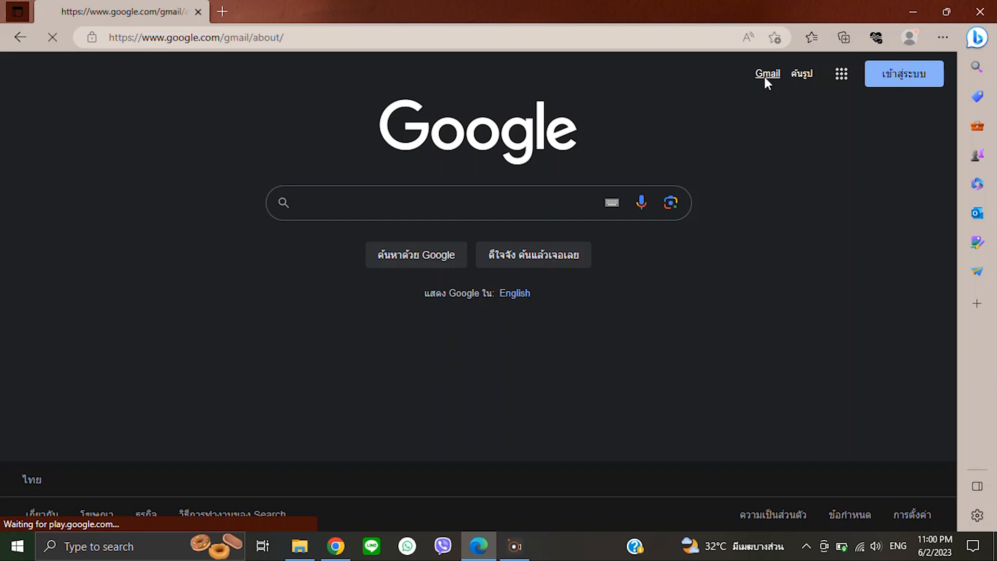
click(767, 73)
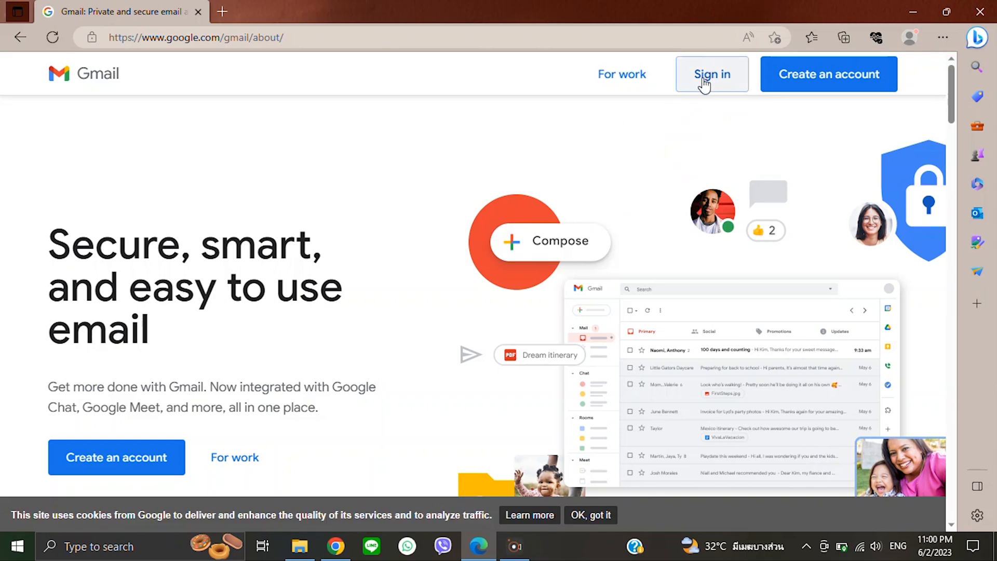
click(711, 74)
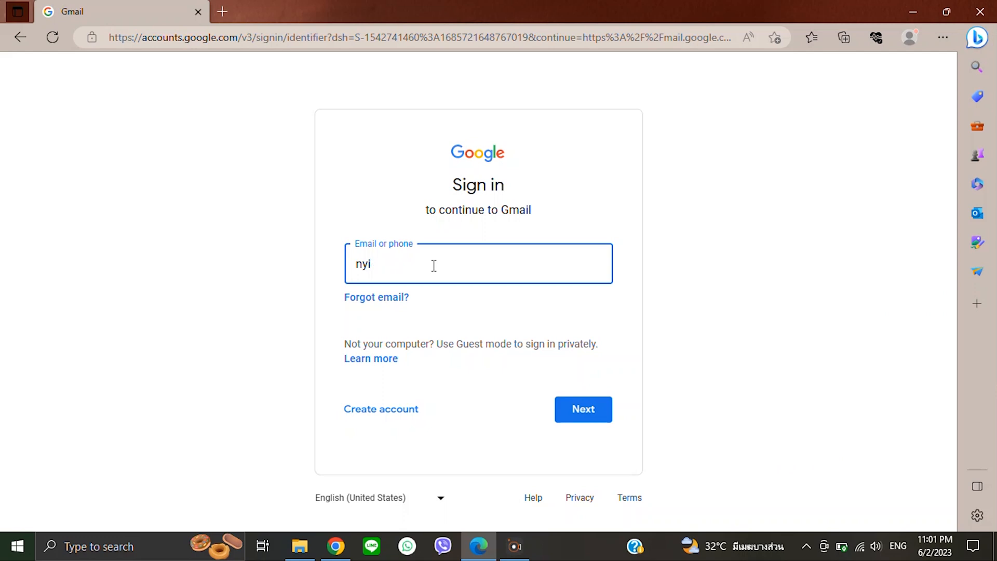
Submit the account email and enter the password at the password step.
click(583, 409)
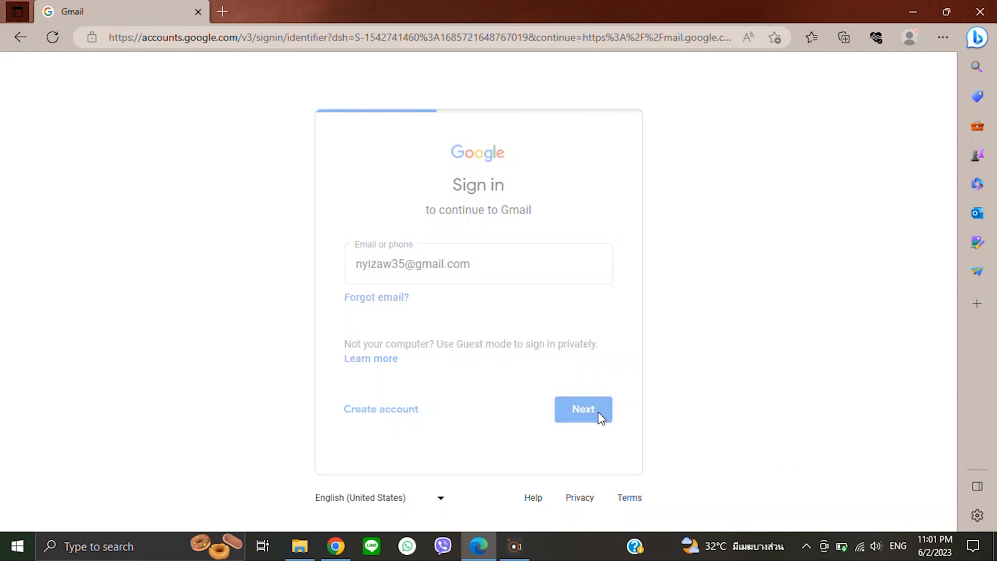
click(583, 409)
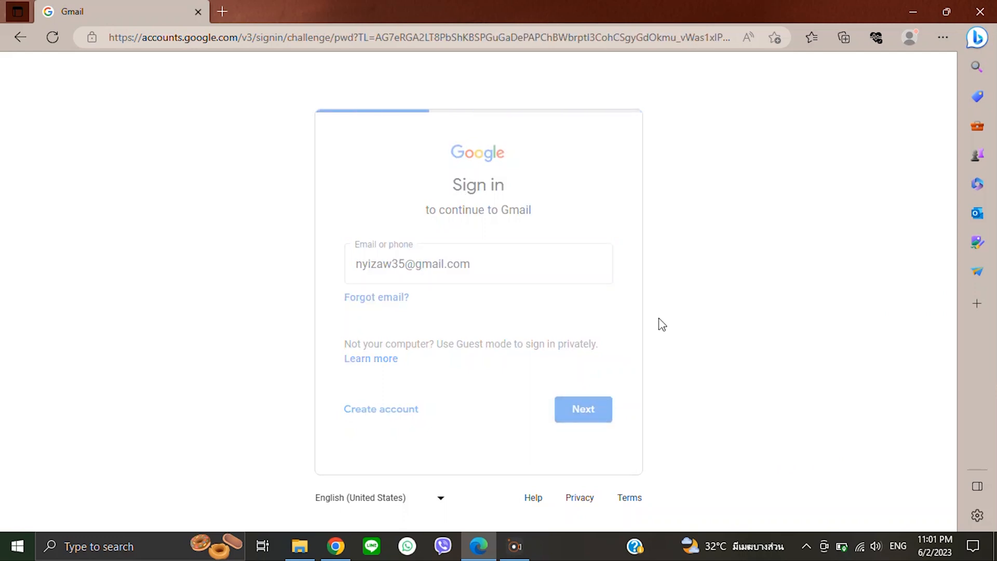
click(581, 409)
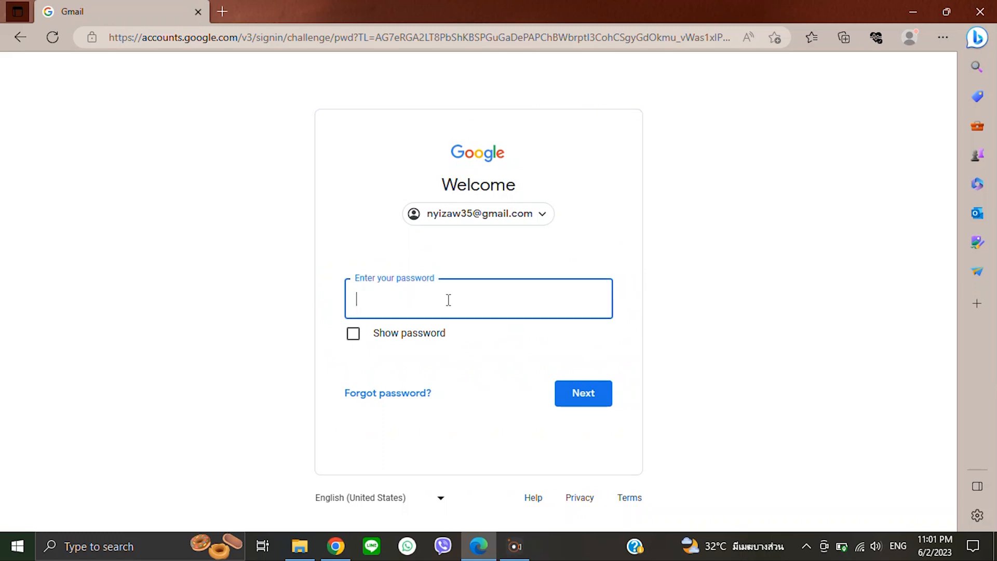
text(password)
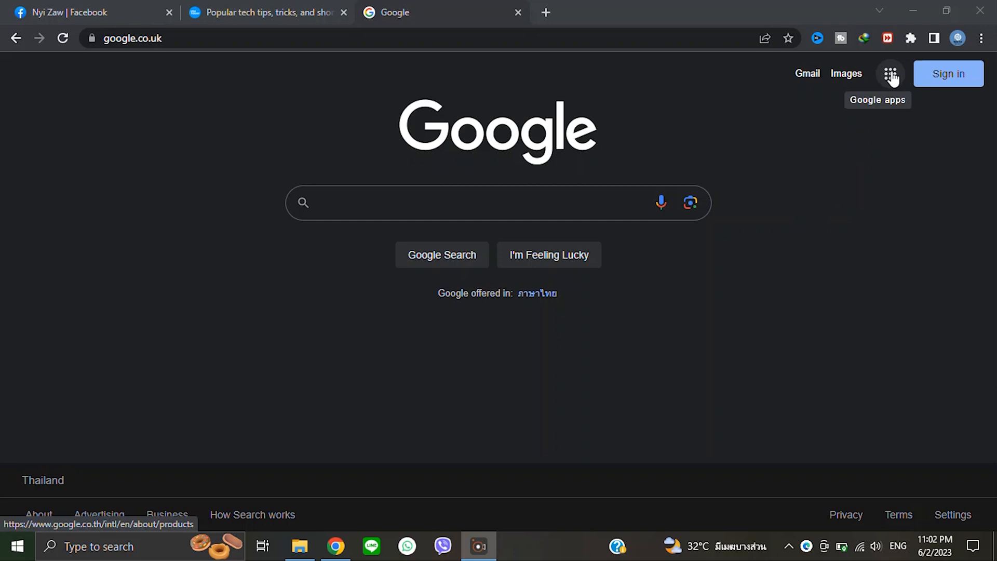
Open Google Docs from the Google apps menu and create a blank untitled document.
click(890, 74)
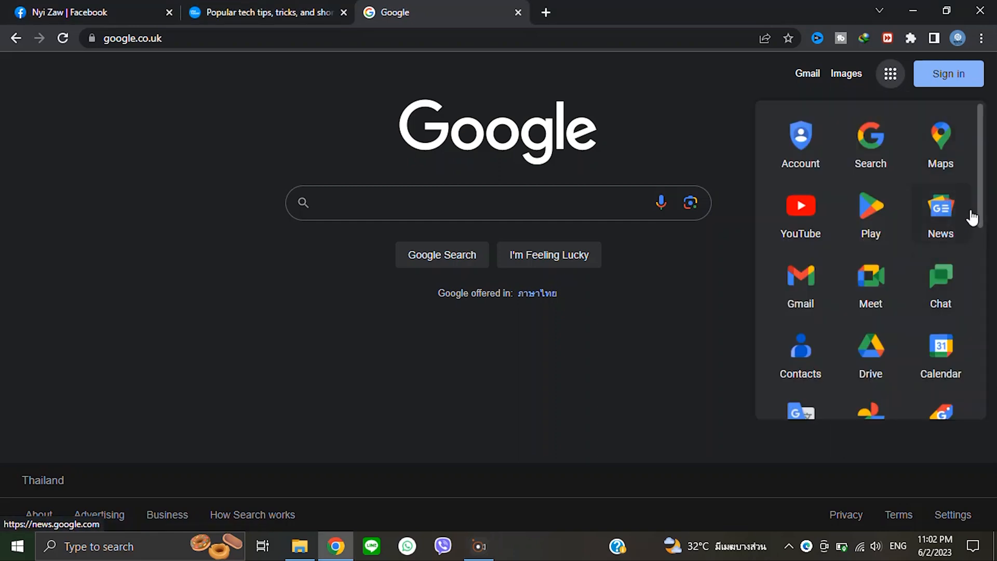
scroll(down, 3)
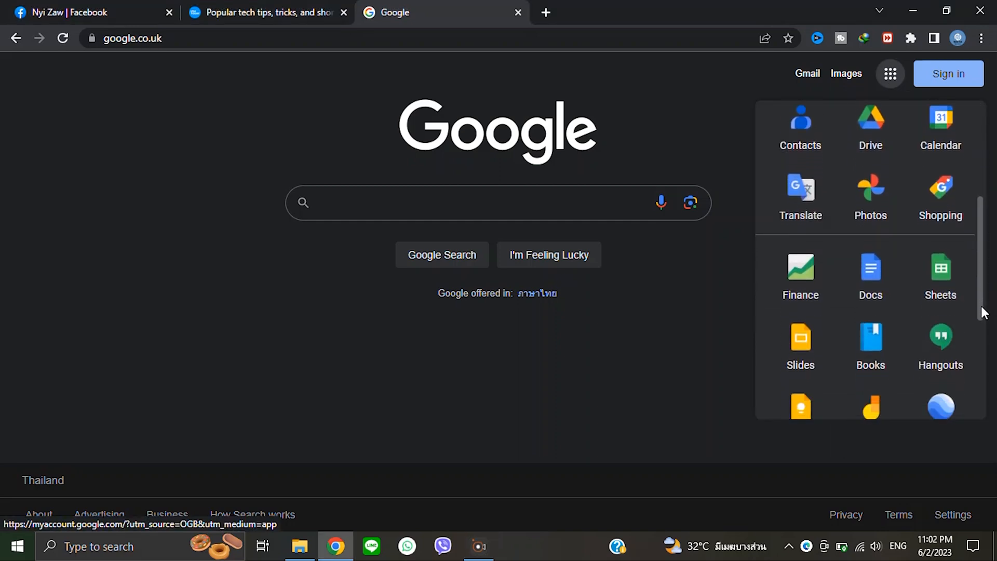
scroll(down, 3)
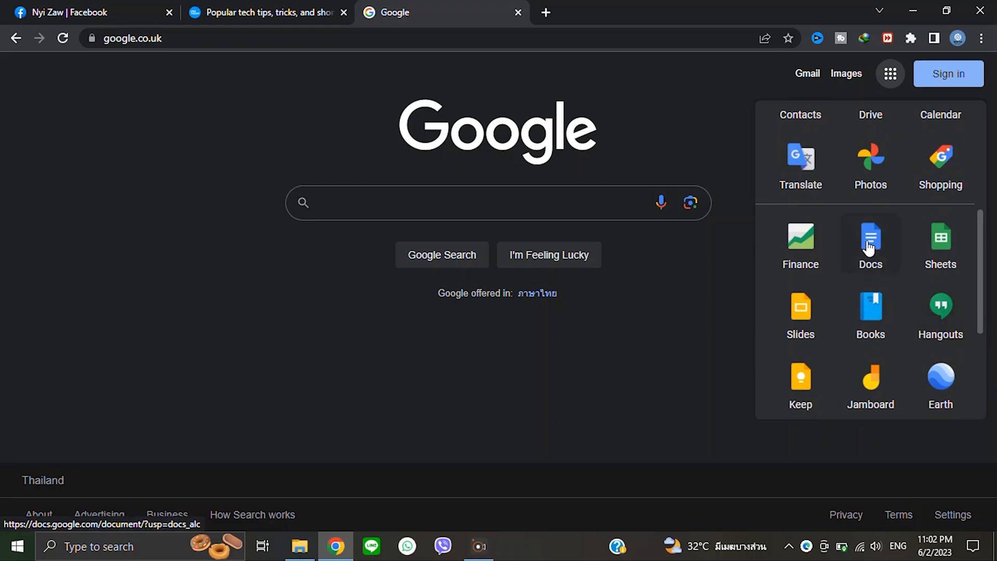
click(870, 244)
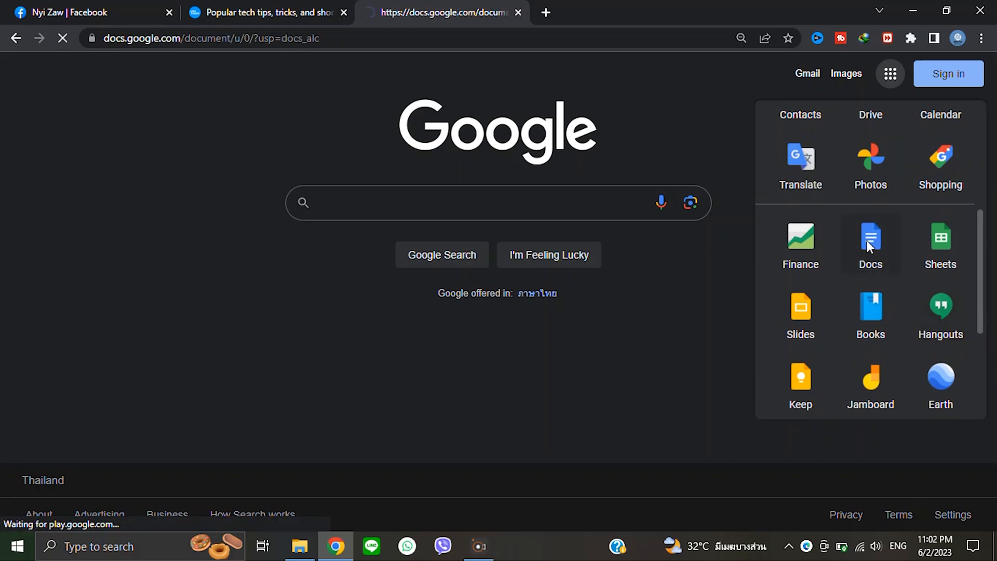
click(871, 239)
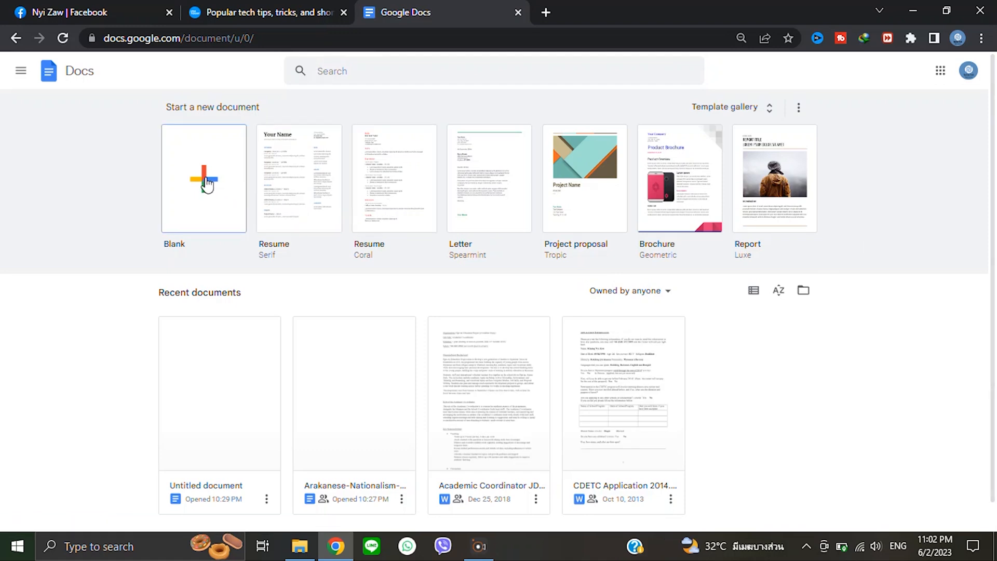
click(204, 178)
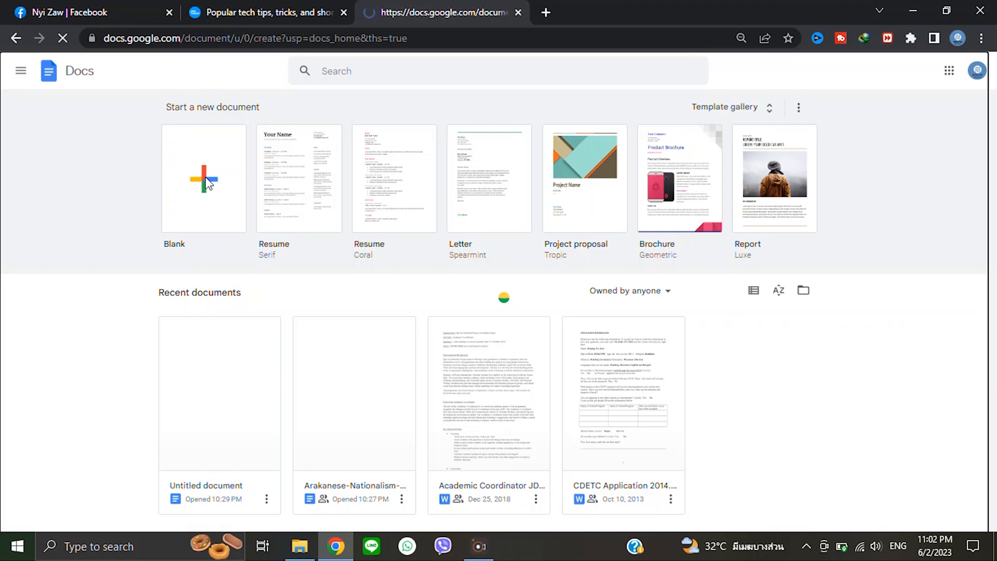
click(204, 178)
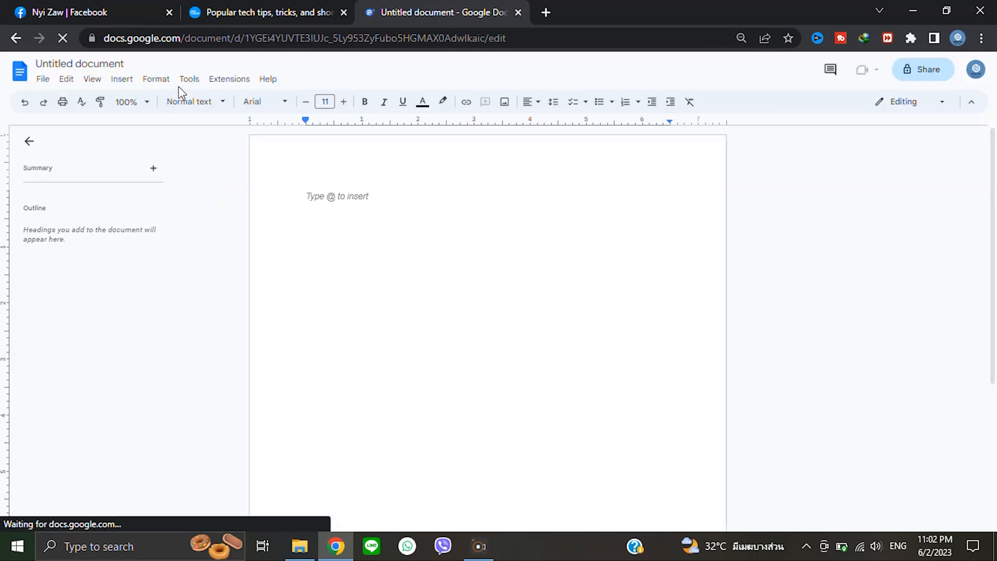
Open Voice typing from Tools and allow microphone access in the site permissions.
click(188, 78)
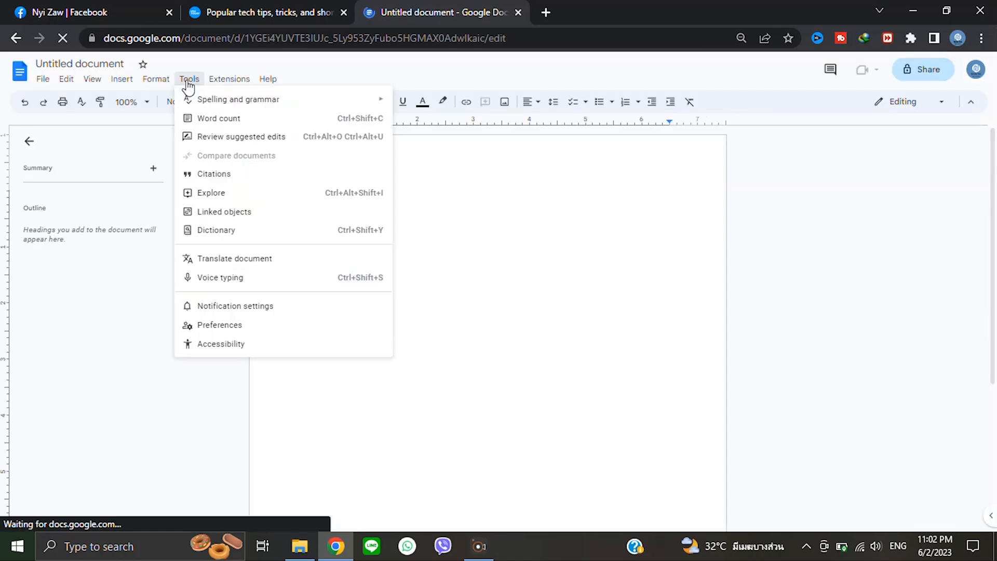
mouse_move(219, 277)
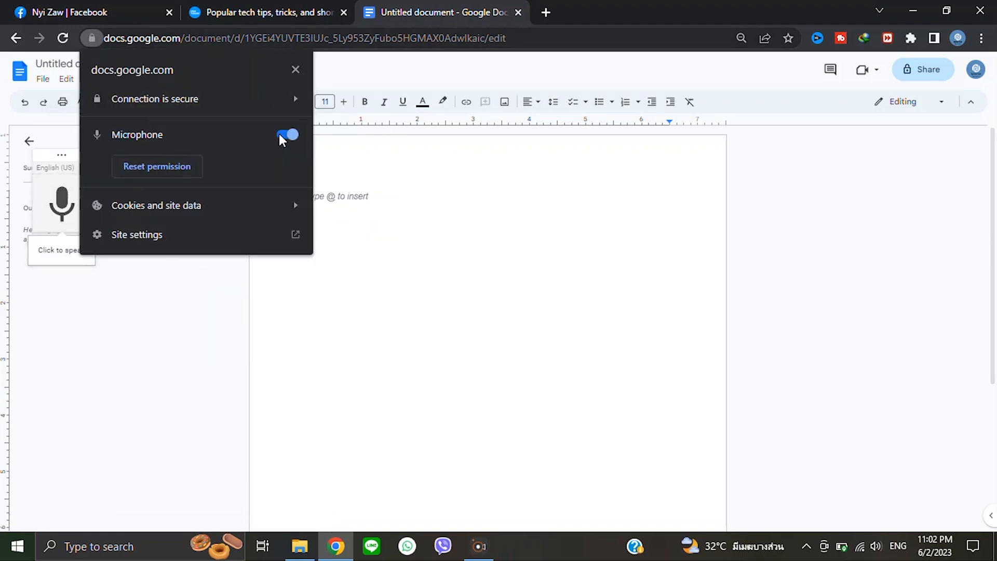
click(288, 134)
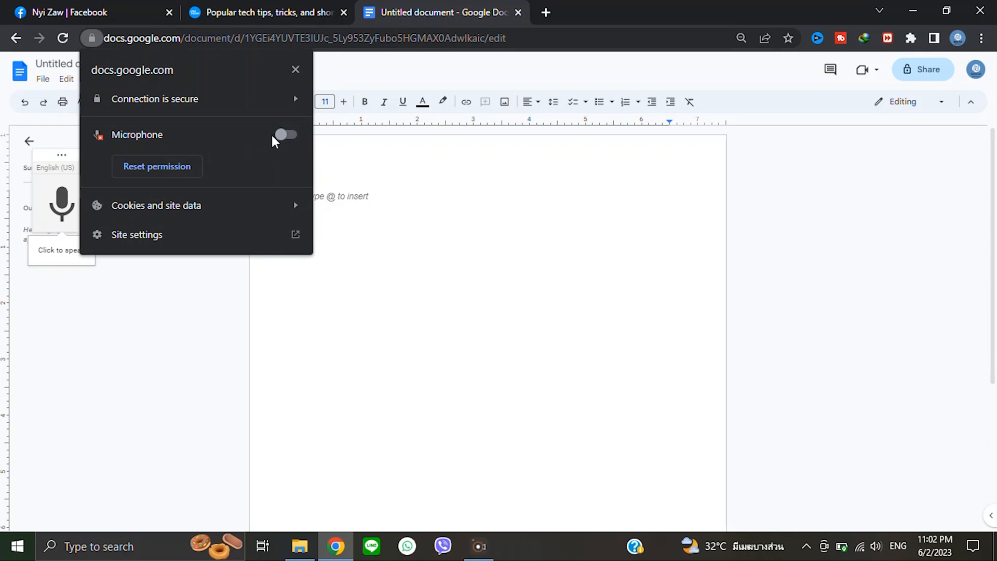
click(286, 134)
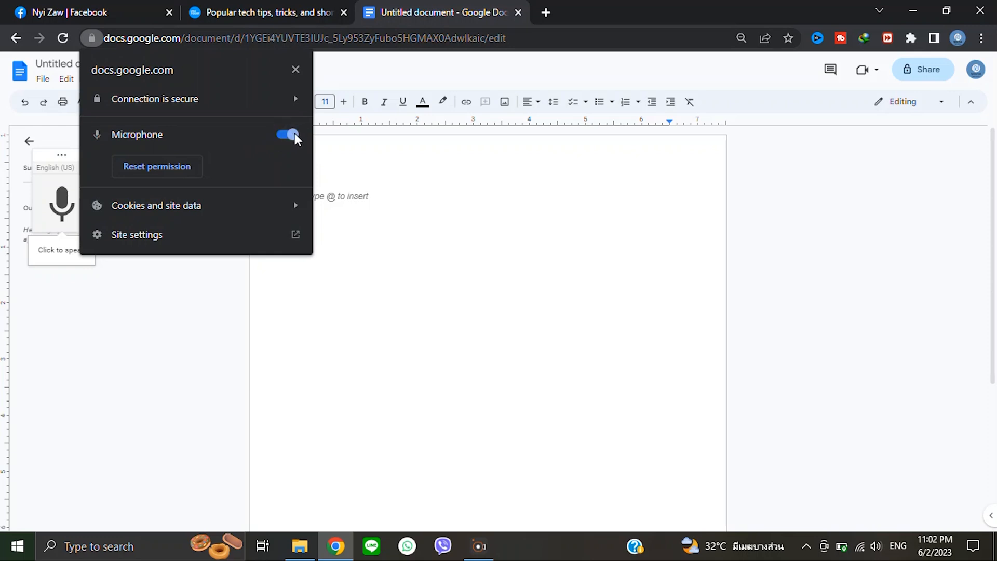
click(287, 134)
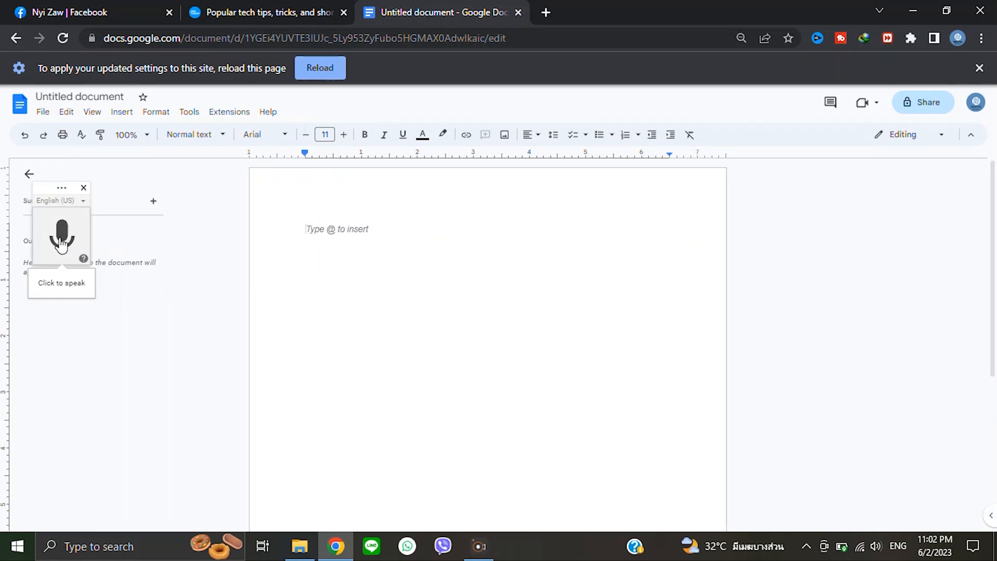
click(62, 235)
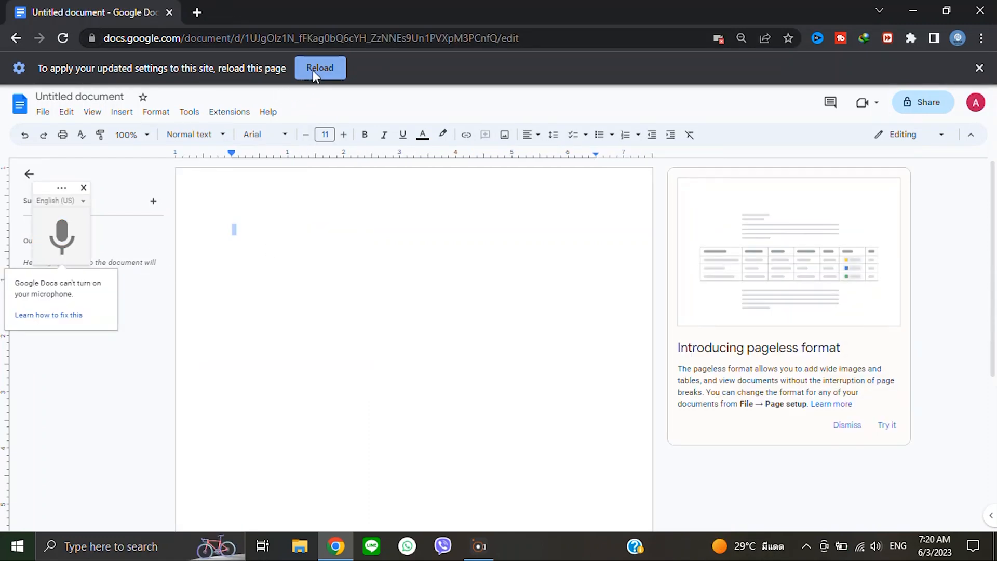
Reload the page to apply the microphone permission and start voice dictation.
click(320, 68)
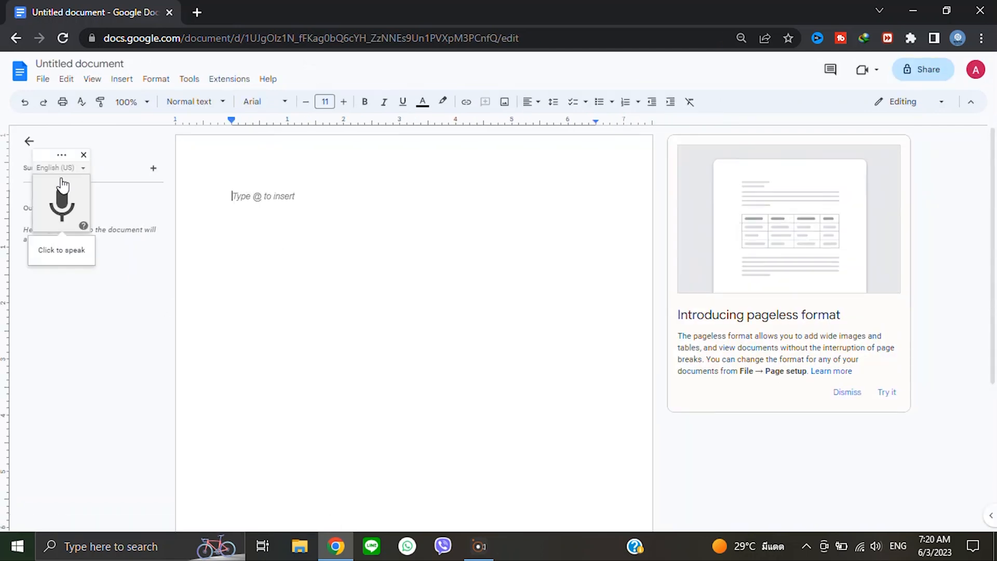
click(61, 204)
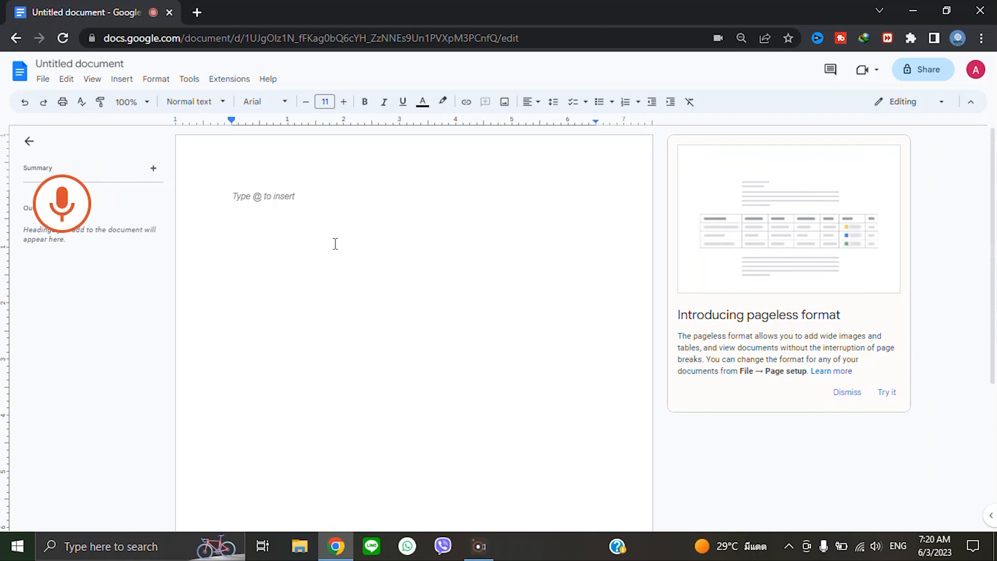
Dictate "Hello good morning everyone…" about a sunny, hot day, then begin another paragraph.
text(Hello good morning)
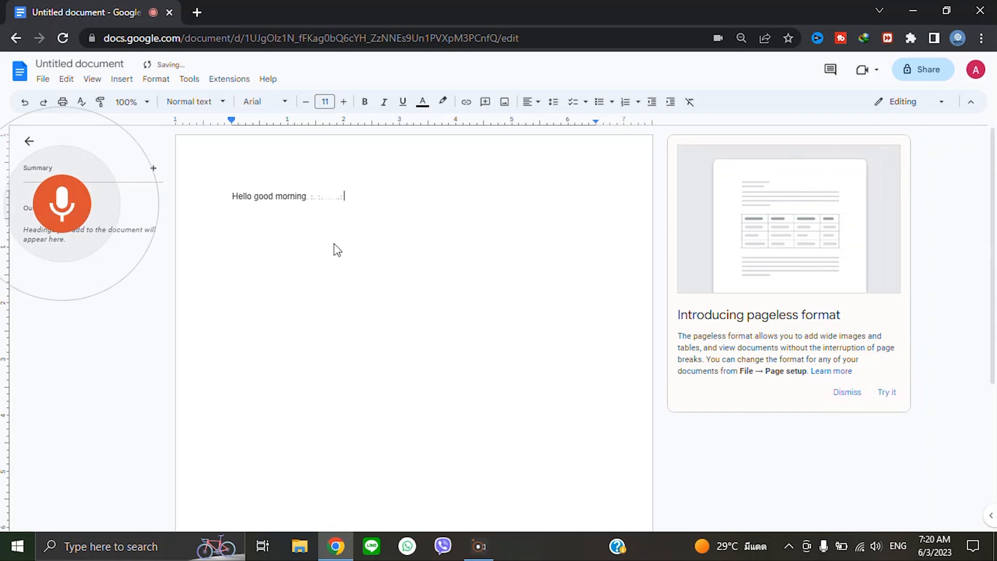
text(everyone how are you today is is..)
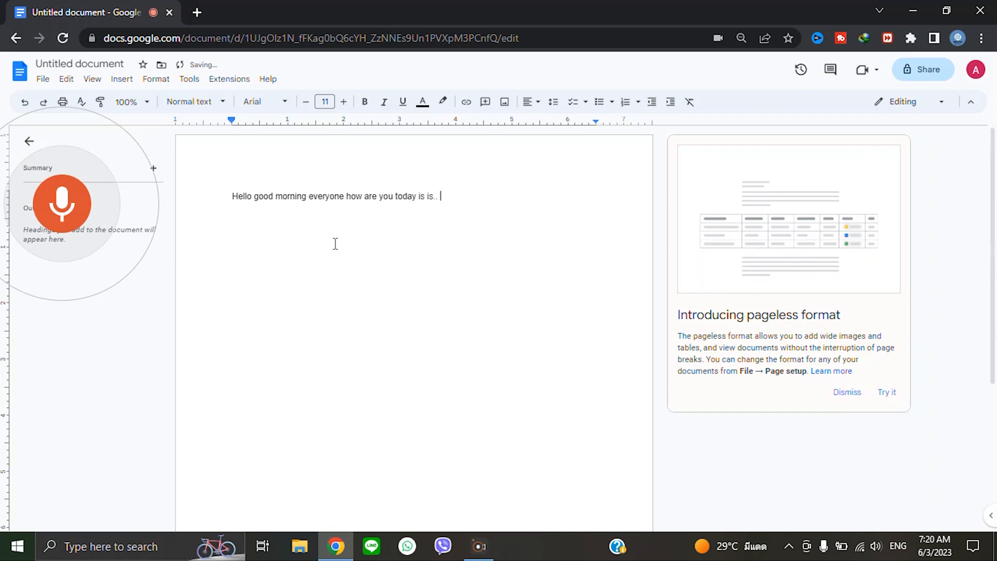
text(a good day sunny day but:)
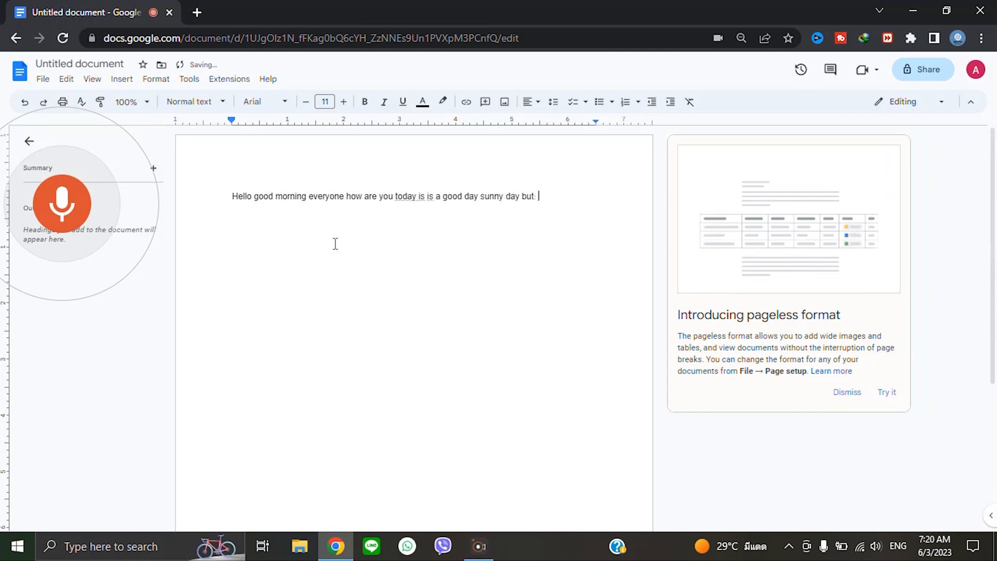
text(I think in the afternoon will be hot because the weather is quiet looks very hot the weather is very hot yes so I think what do you)
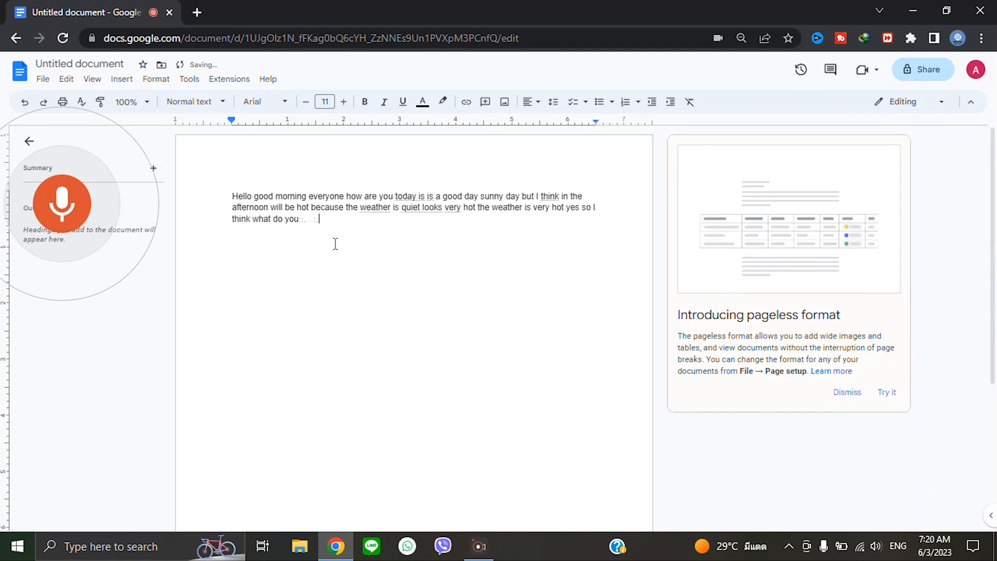
text(think I don't think)
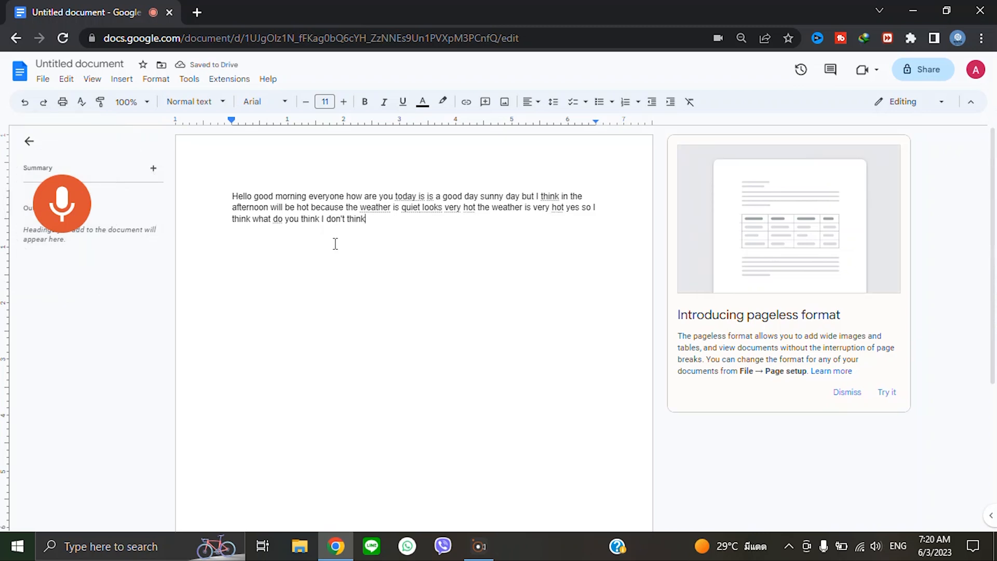
text(another paragraph threw up paragraph next paragraph.)
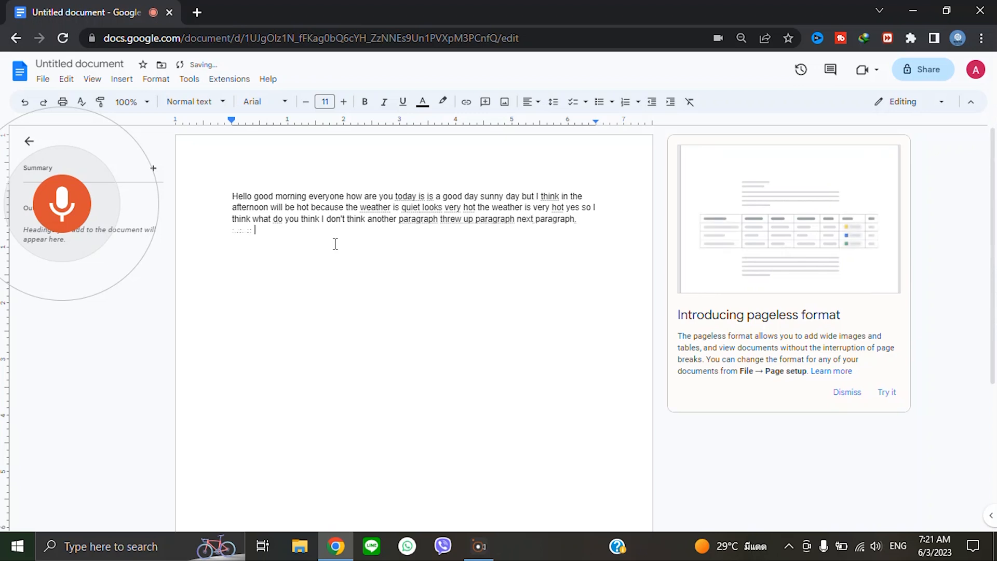
text(space I)
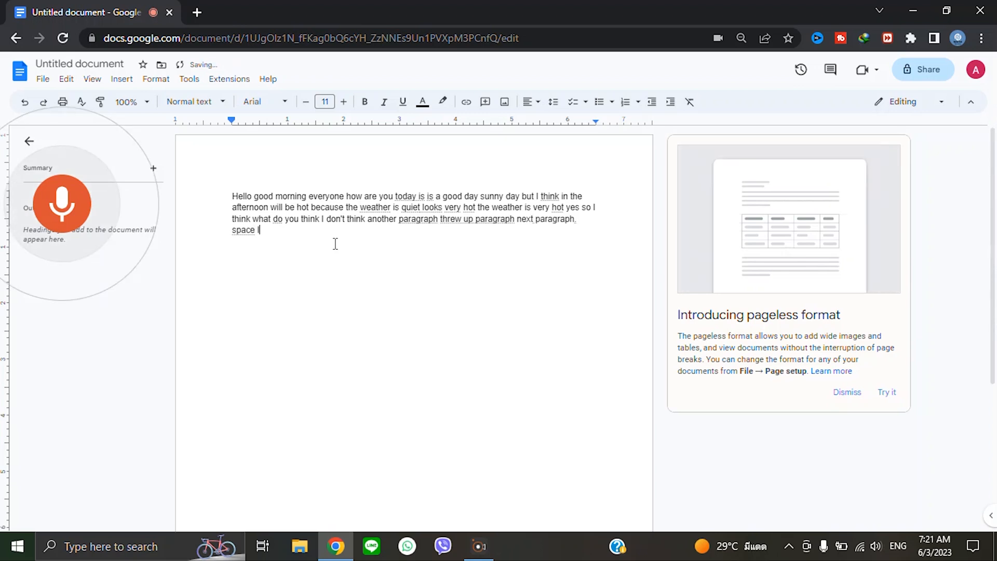